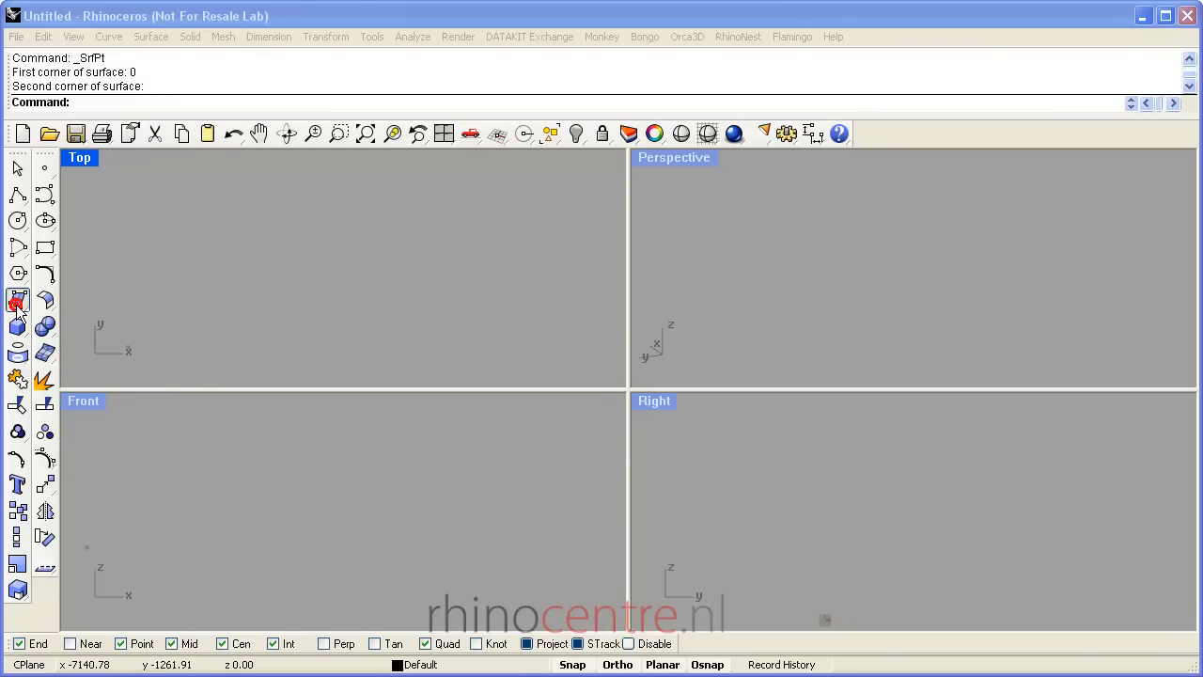
- Draw a rectangular plane and rebuild it with U 8, V 10 control points at degree 3
left_click(17, 299)
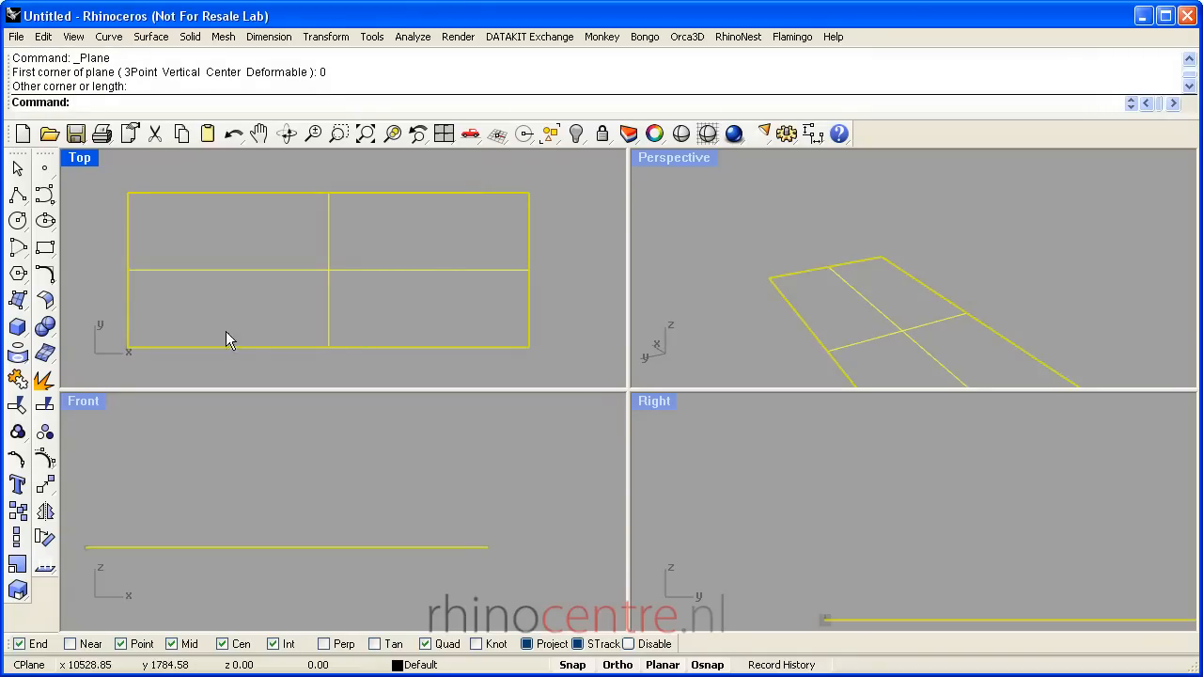
left_click(17, 299)
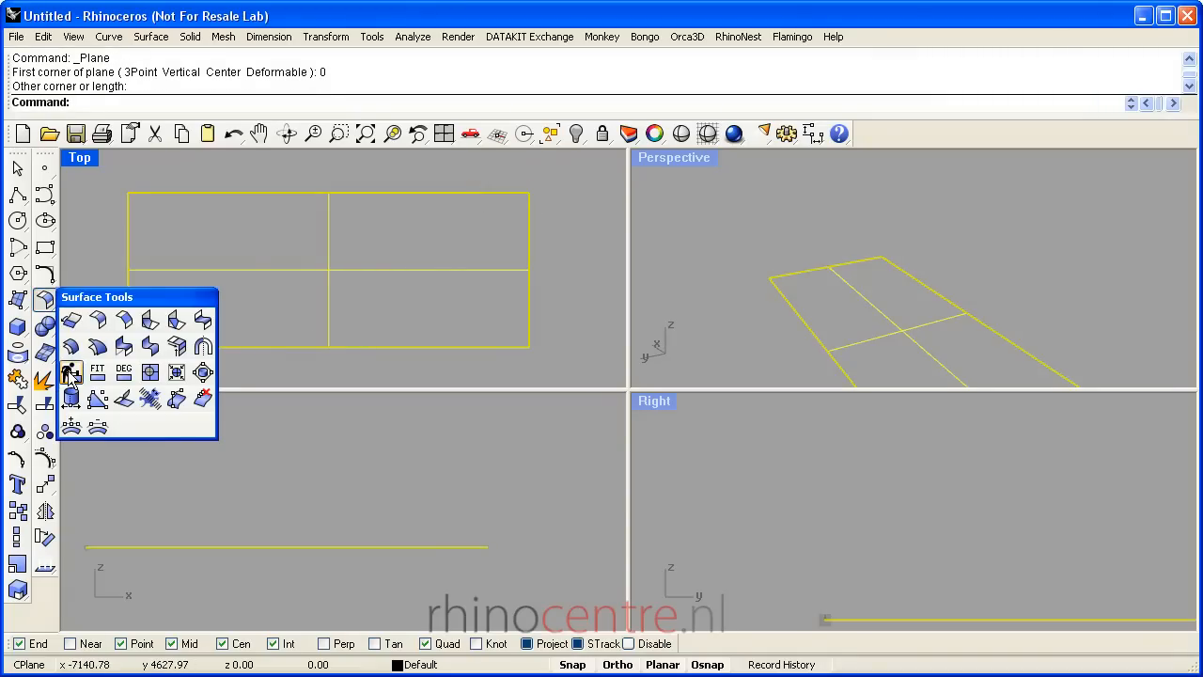
left_click(72, 372)
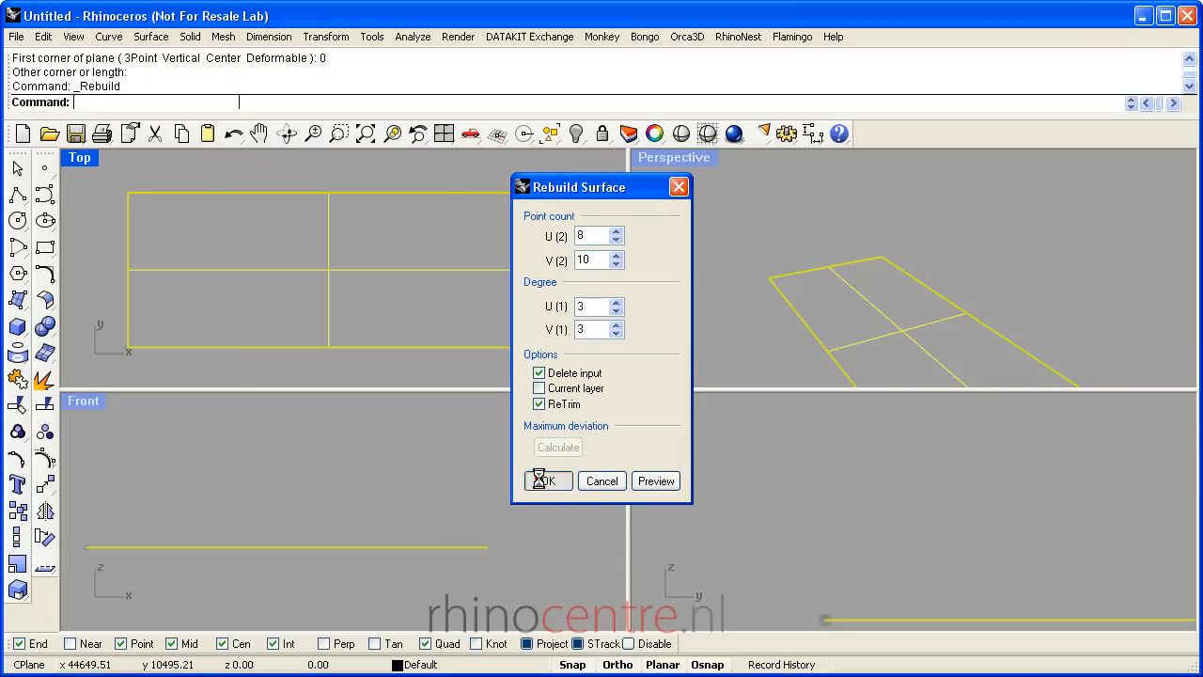
left_click(547, 482)
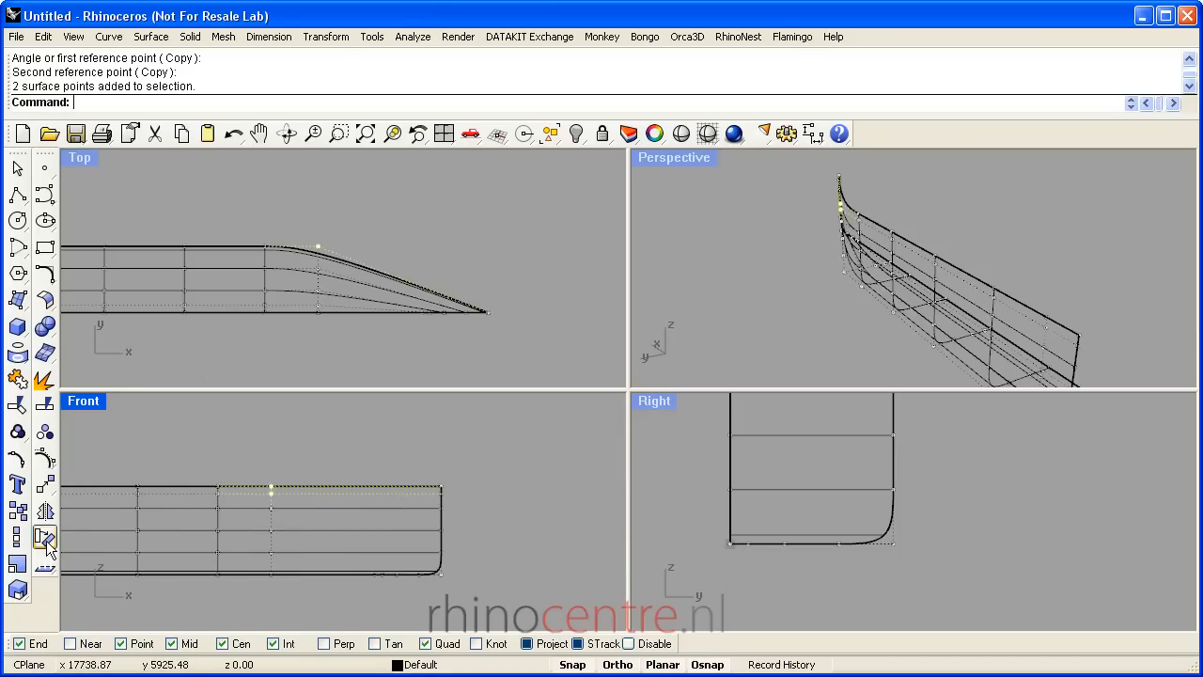
mouse_move(17, 219)
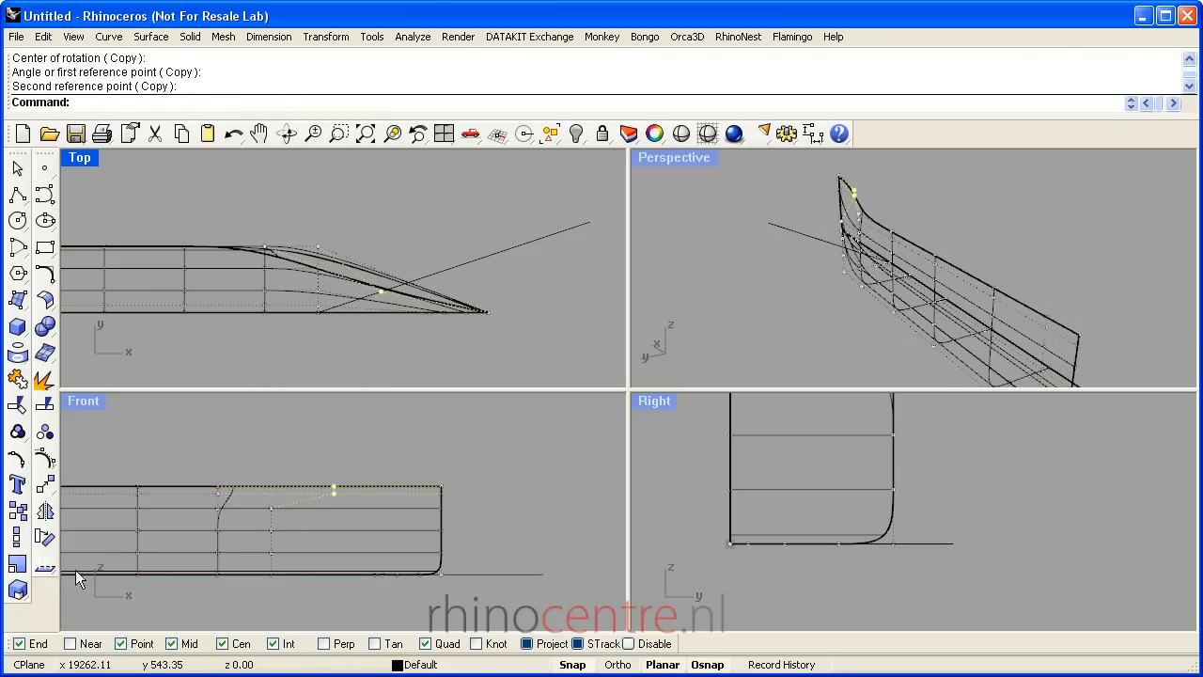
- Scale the selected hull control points one-directionally by about 2.28 from a picked origin
left_click(327, 38)
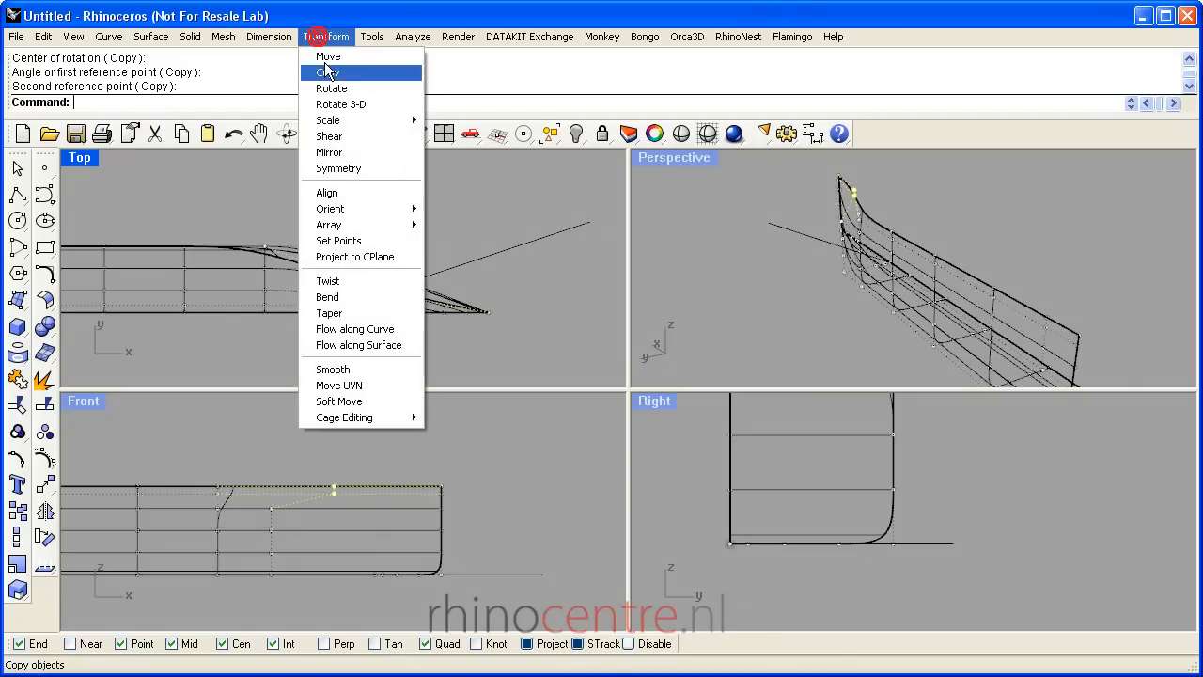
left_click(357, 120)
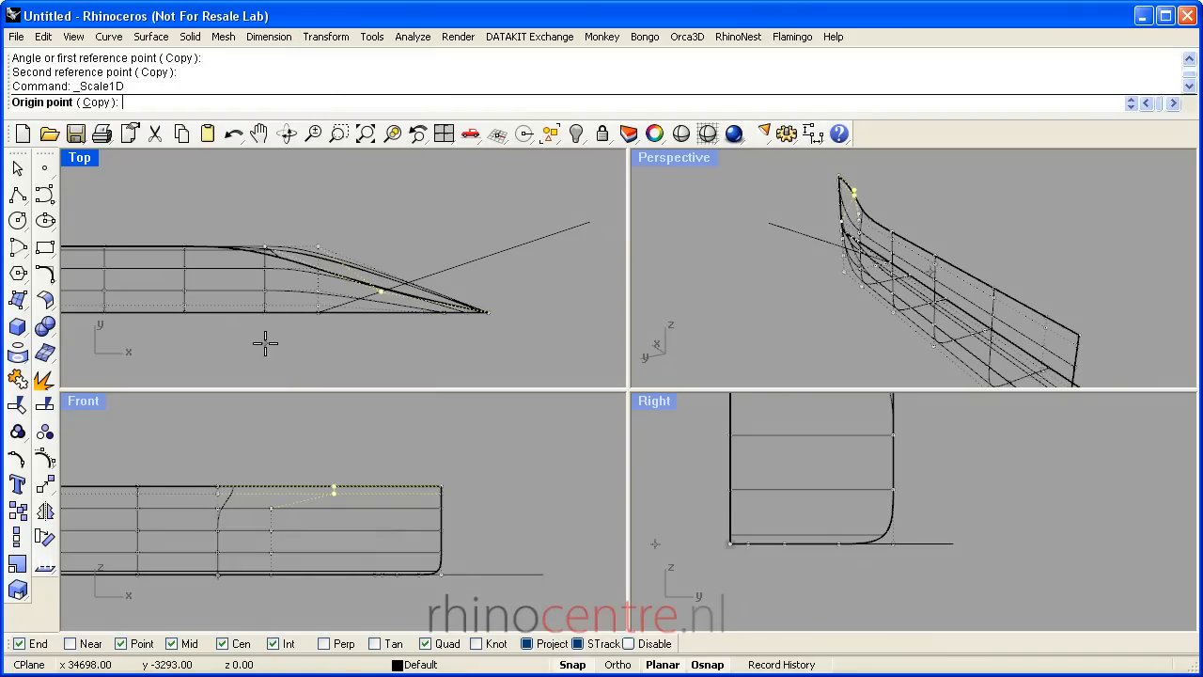
left_click(376, 287)
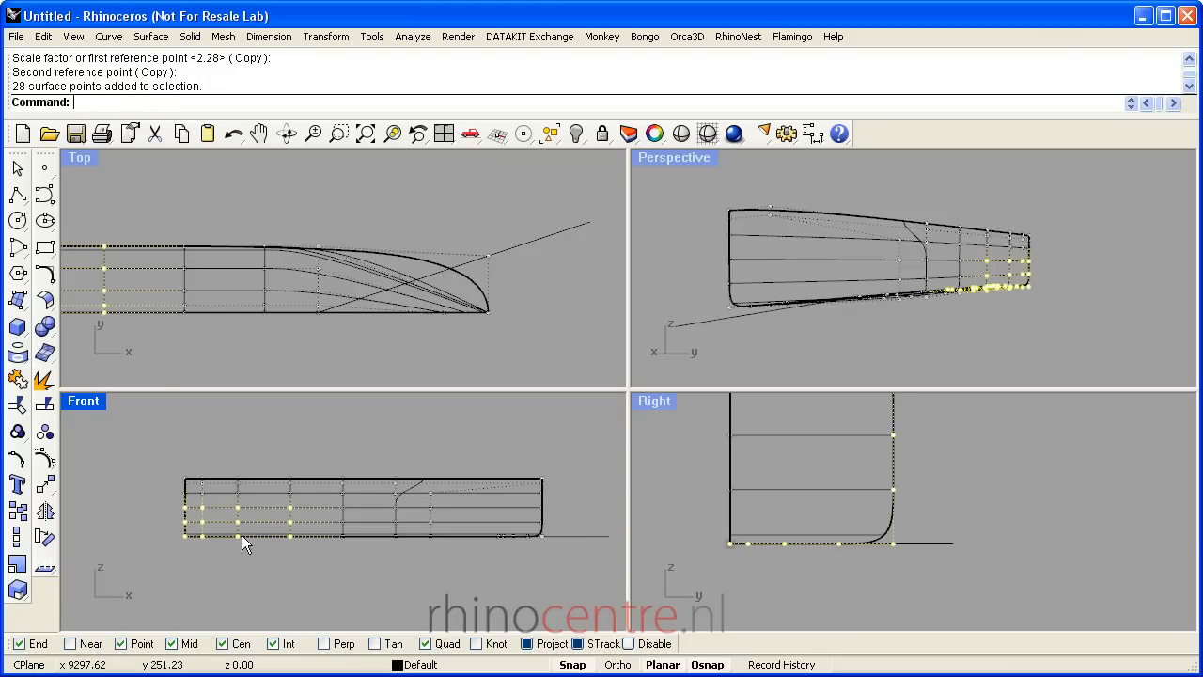
- Shear the bottom rows of control points twice to slope the hull's underside
left_click(325, 36)
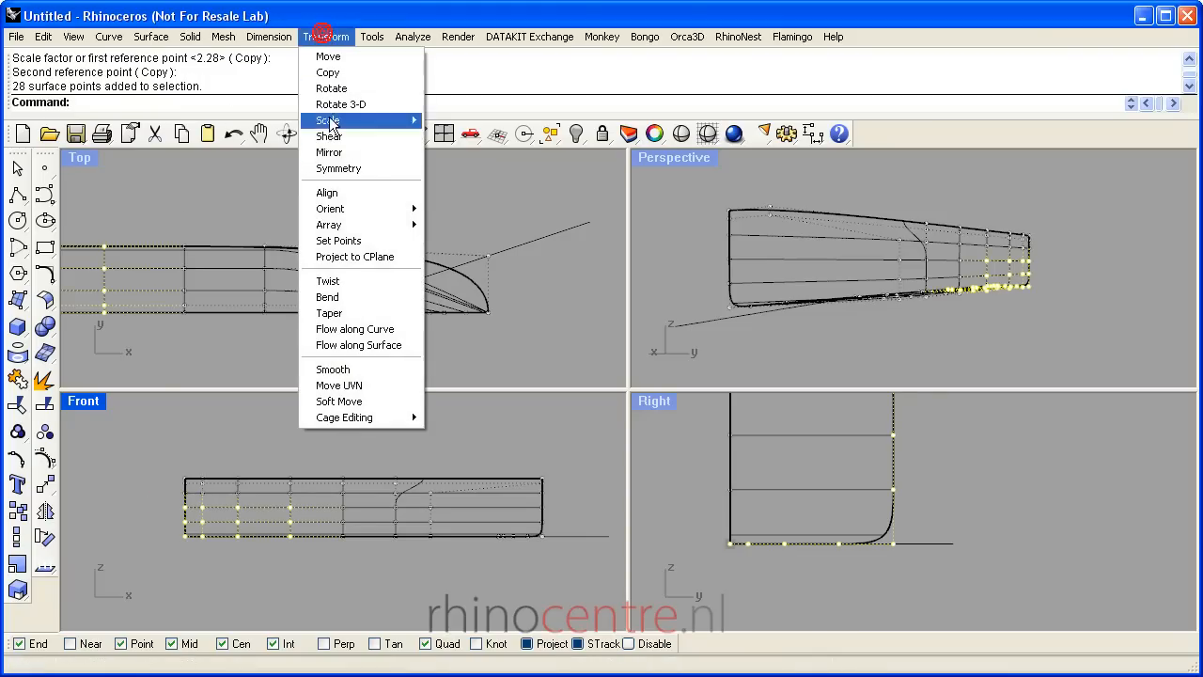
left_click(327, 135)
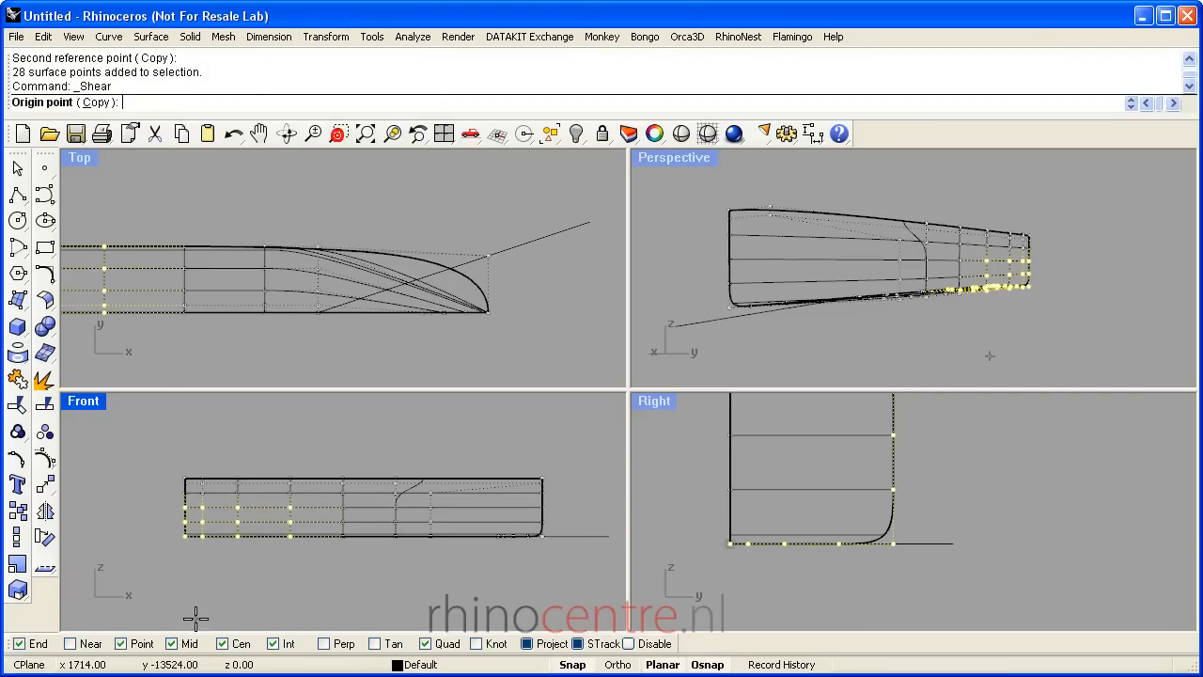
left_click(416, 525)
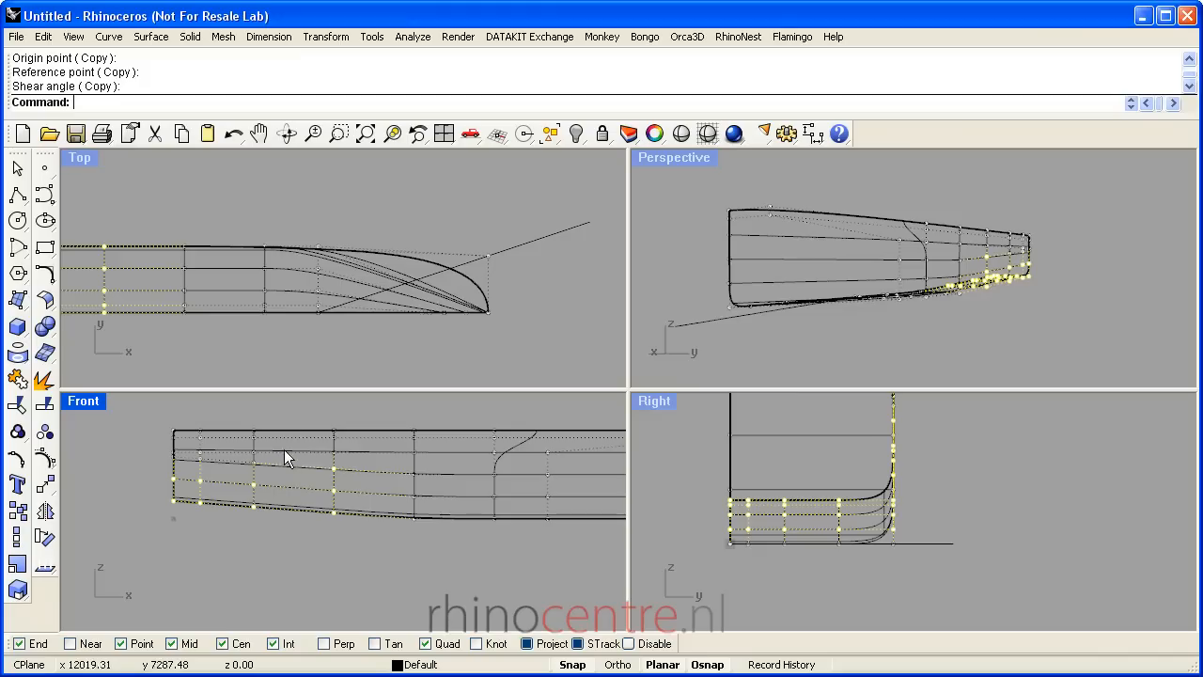
mouse_move(310, 301)
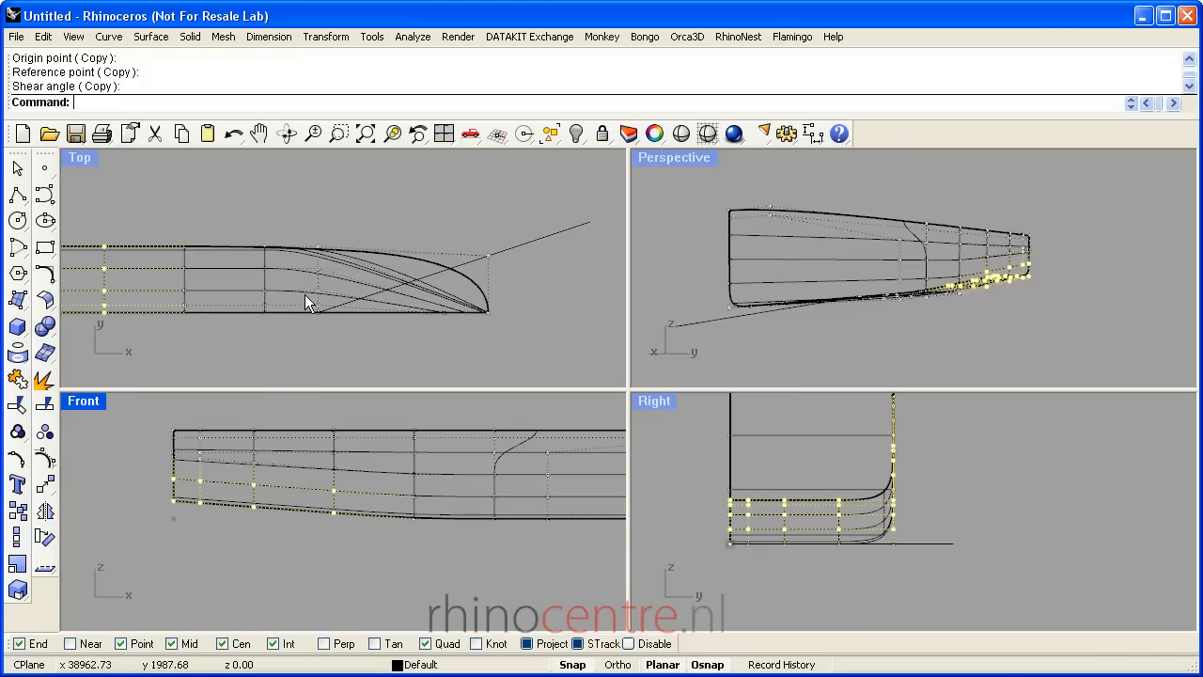
left_click(419, 529)
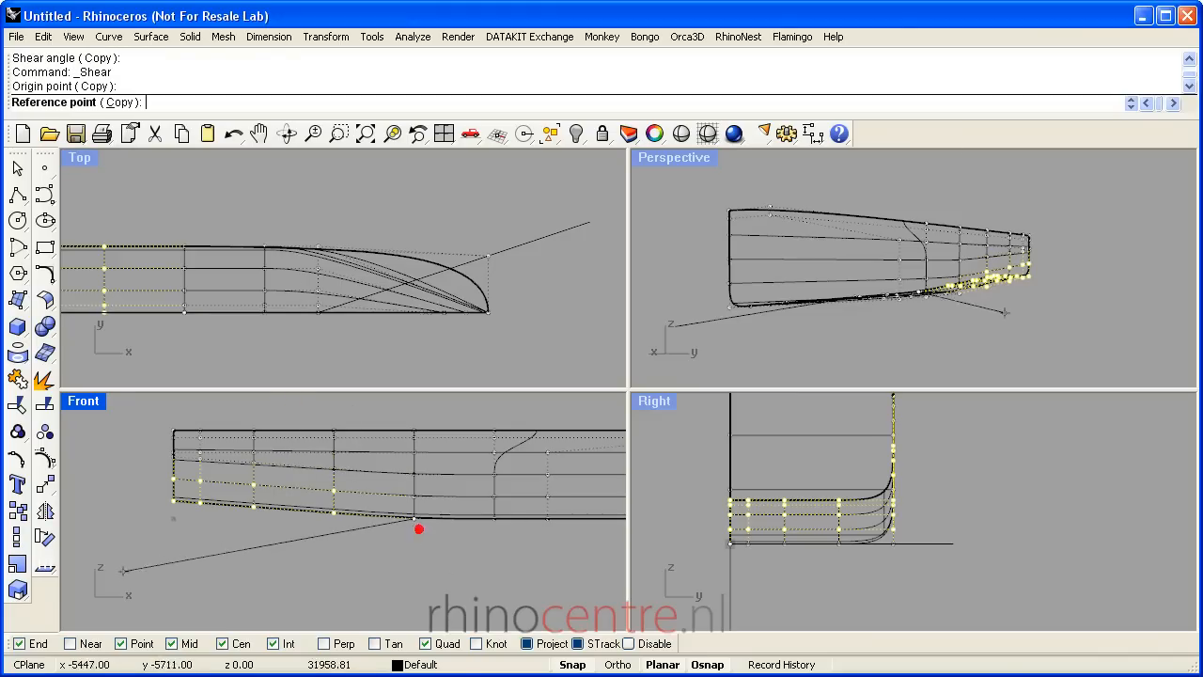
mouse_move(138, 523)
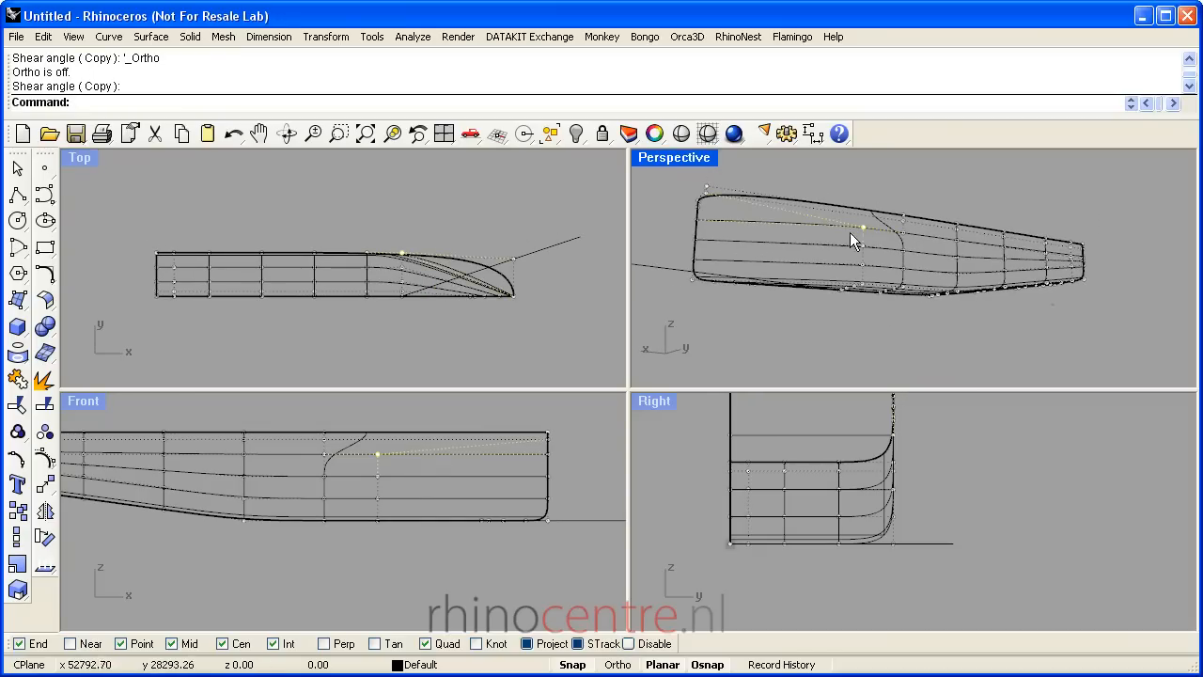
- Select the bow-end control points in the Front viewport and show the hull shaded
left_click(628, 643)
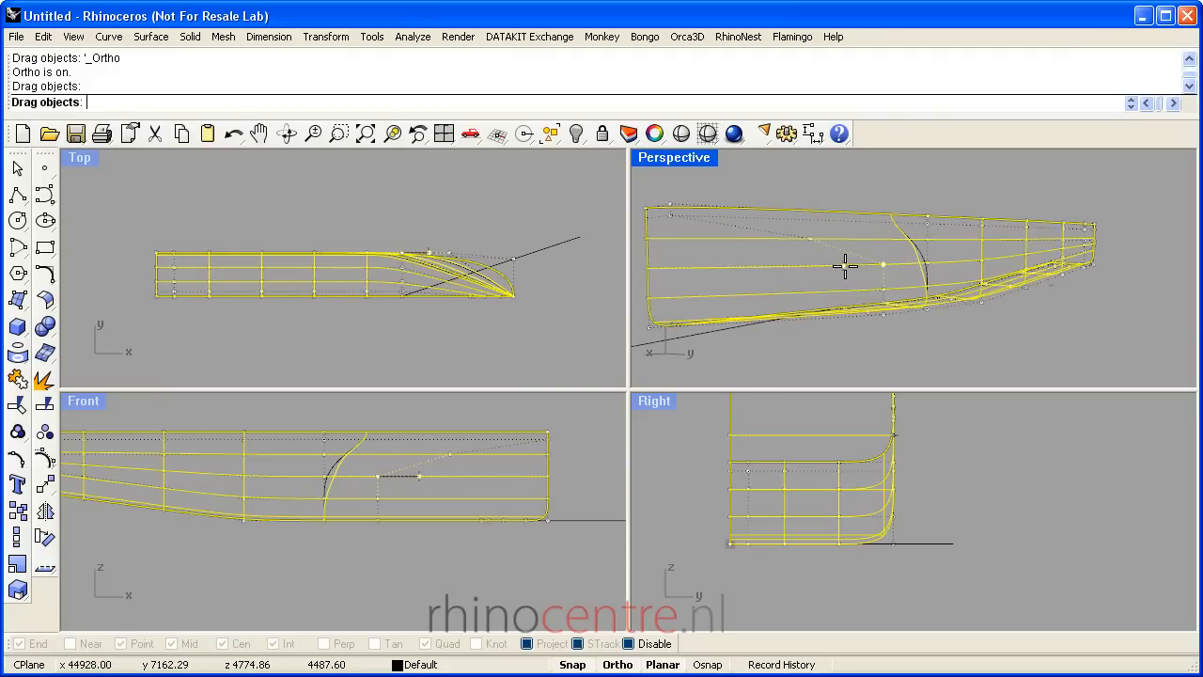
left_click(707, 134)
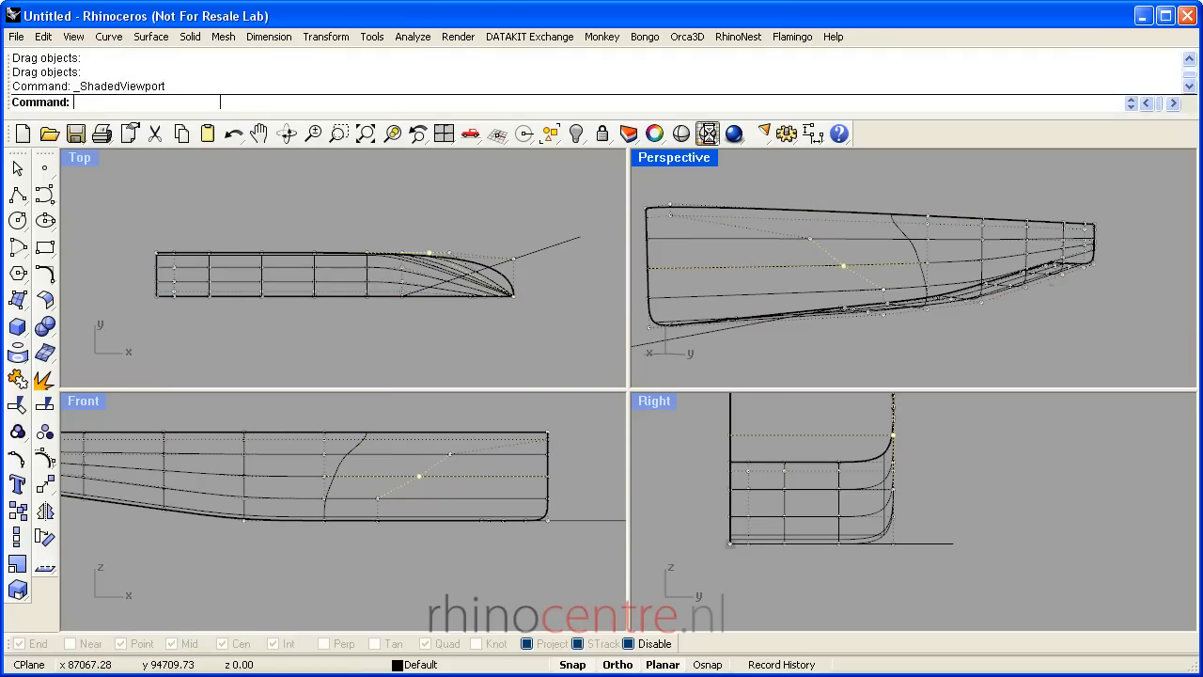
left_click(706, 133)
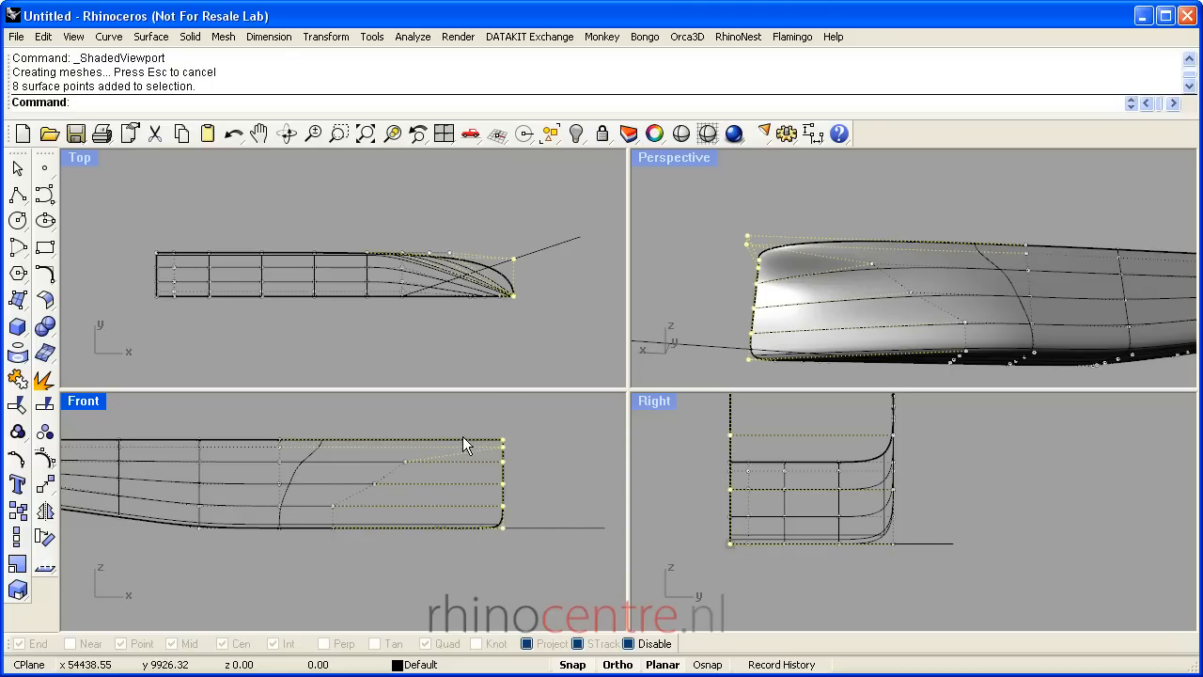
mouse_move(448, 421)
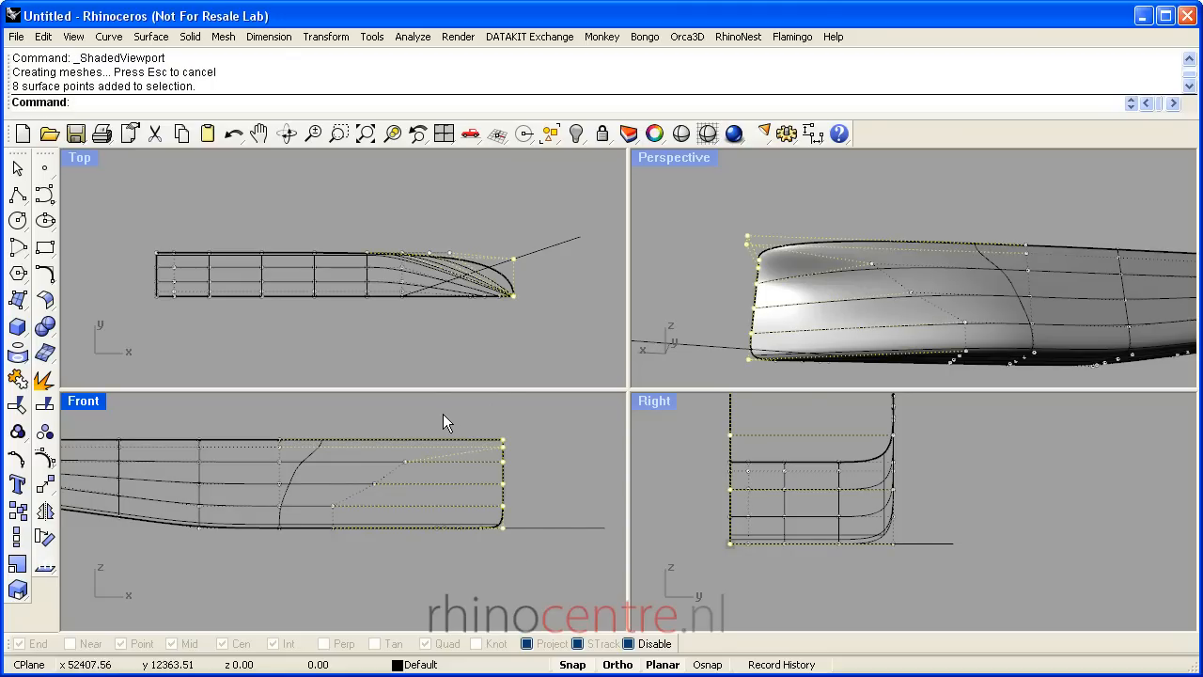
mouse_move(423, 417)
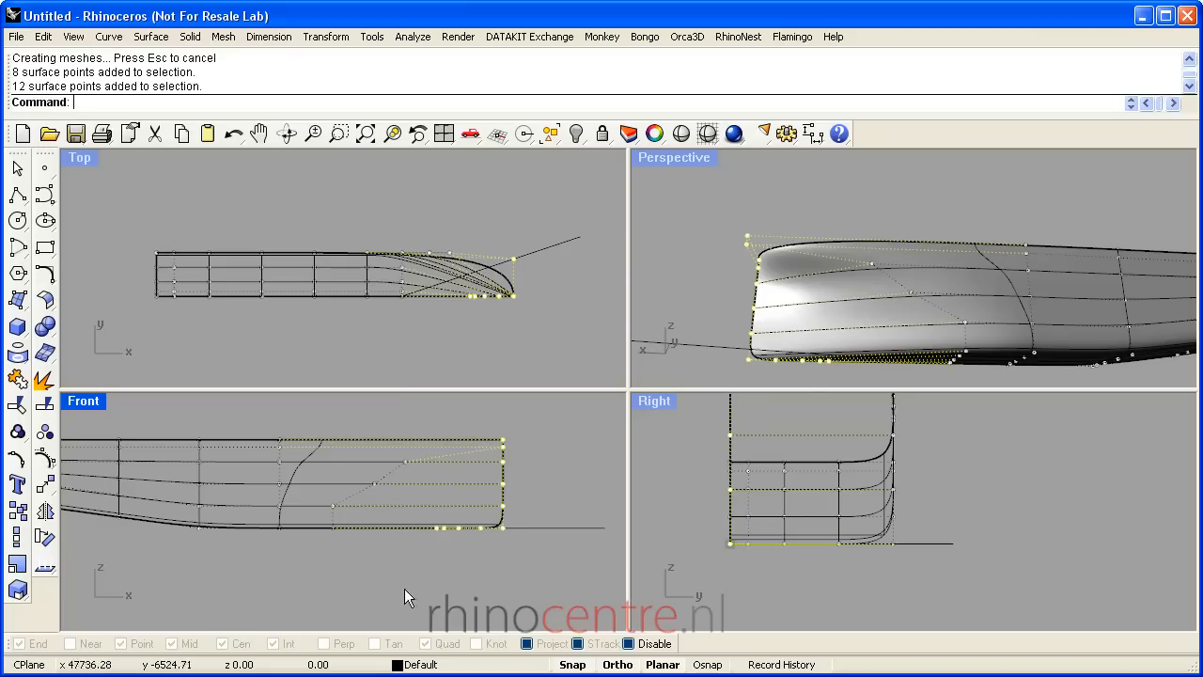
- Shear the selected bow control points in Front view to rake the bow forward
left_click(325, 35)
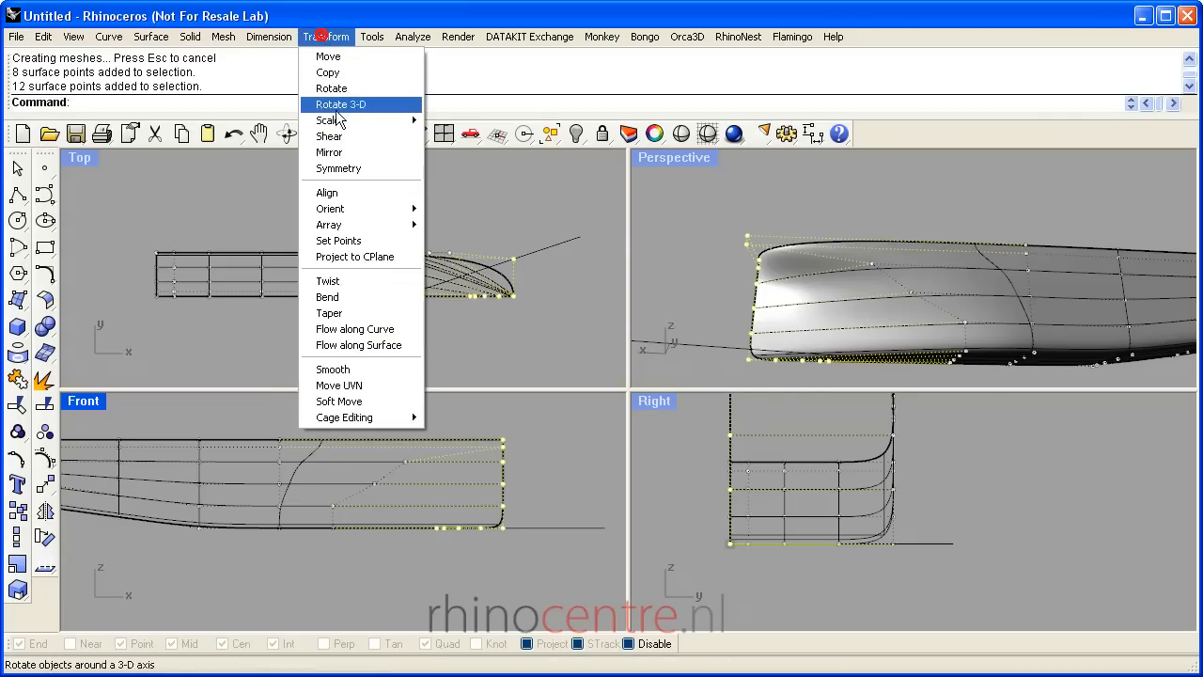
left_click(329, 135)
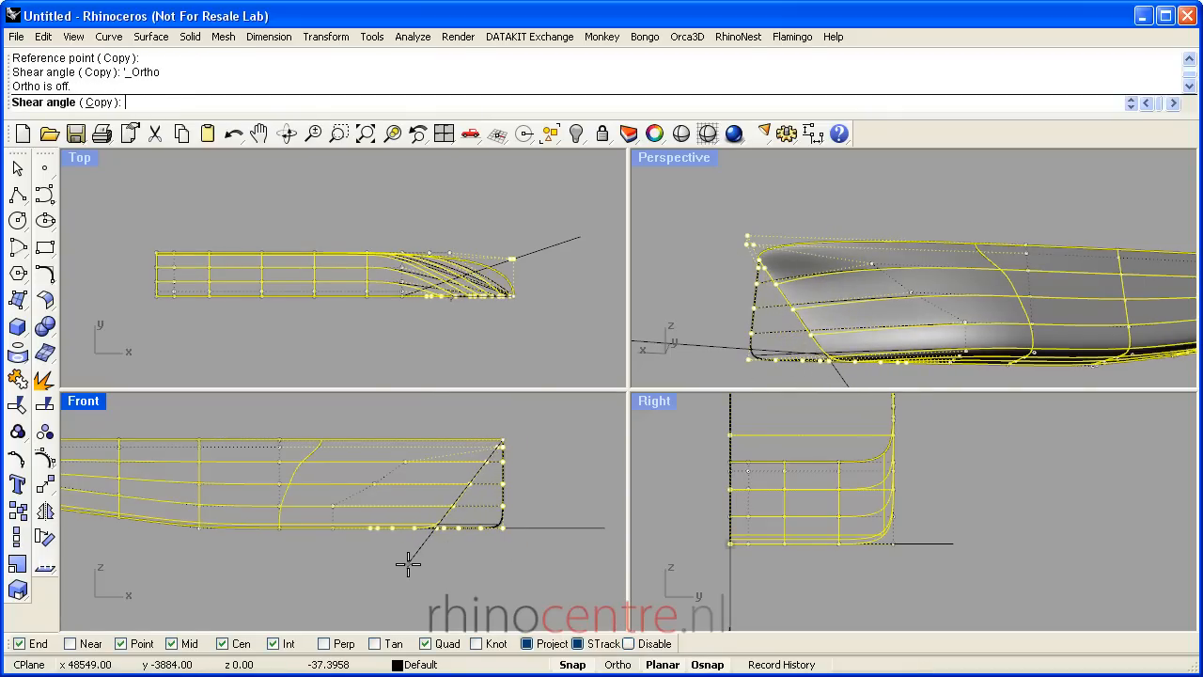
left_click(410, 564)
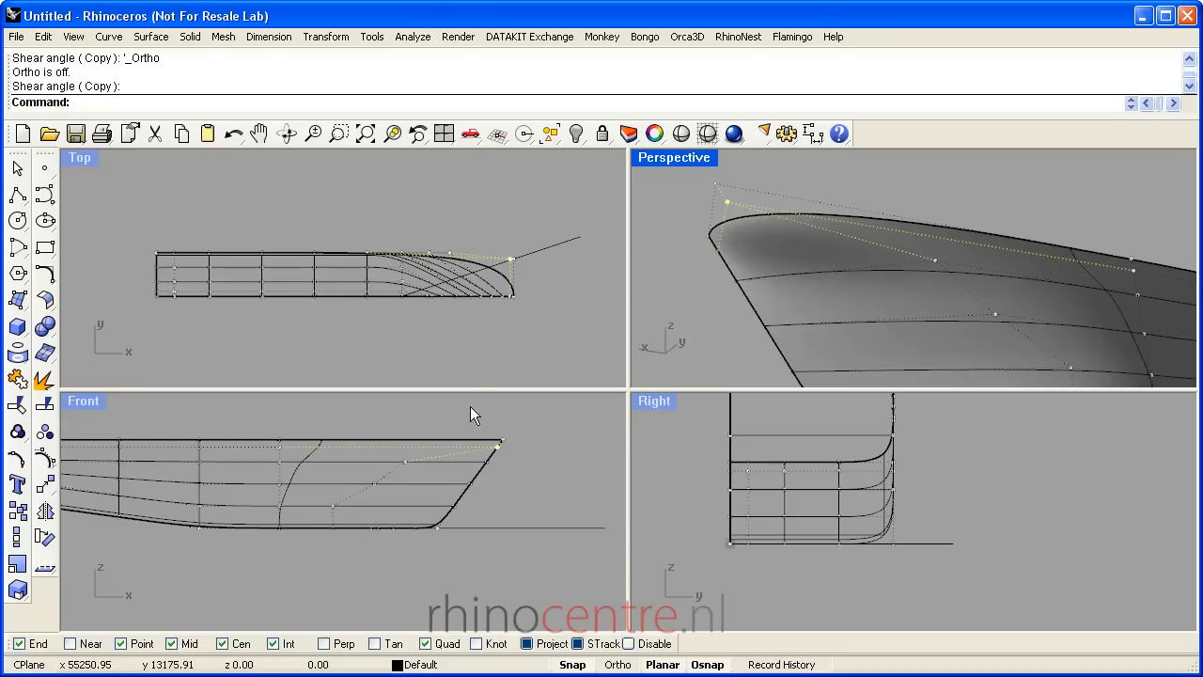
- Pick the top bow surface control point and nudge it upward to refine the stem curve
left_click(501, 444)
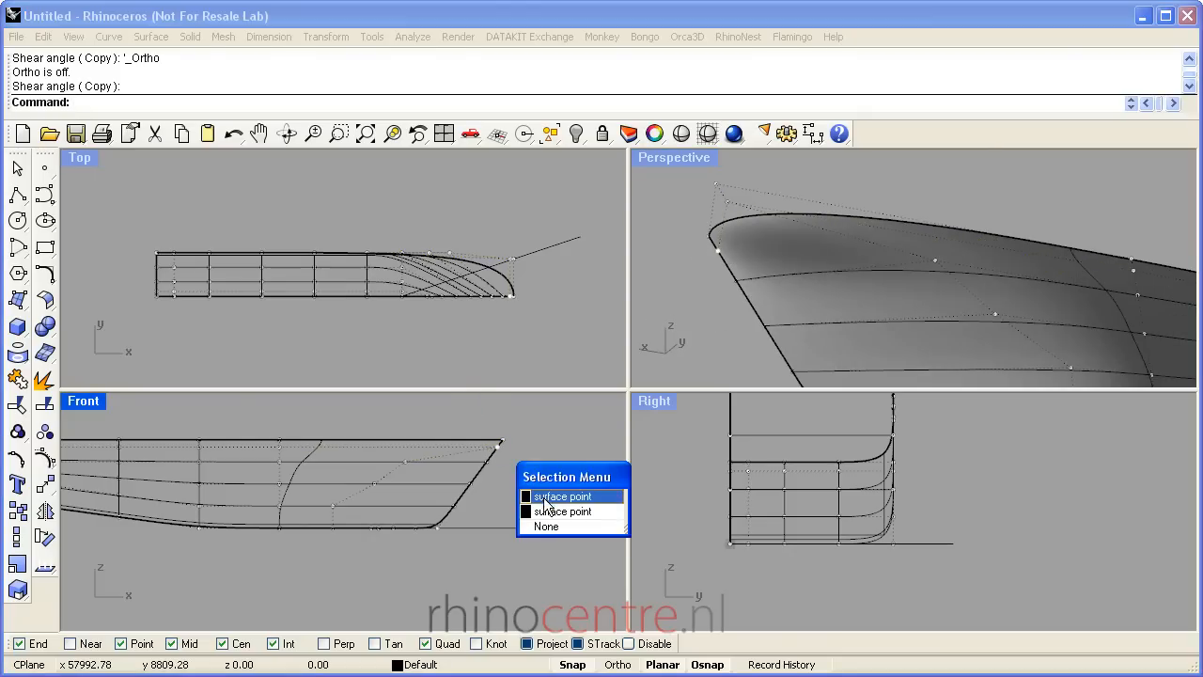
left_click(560, 496)
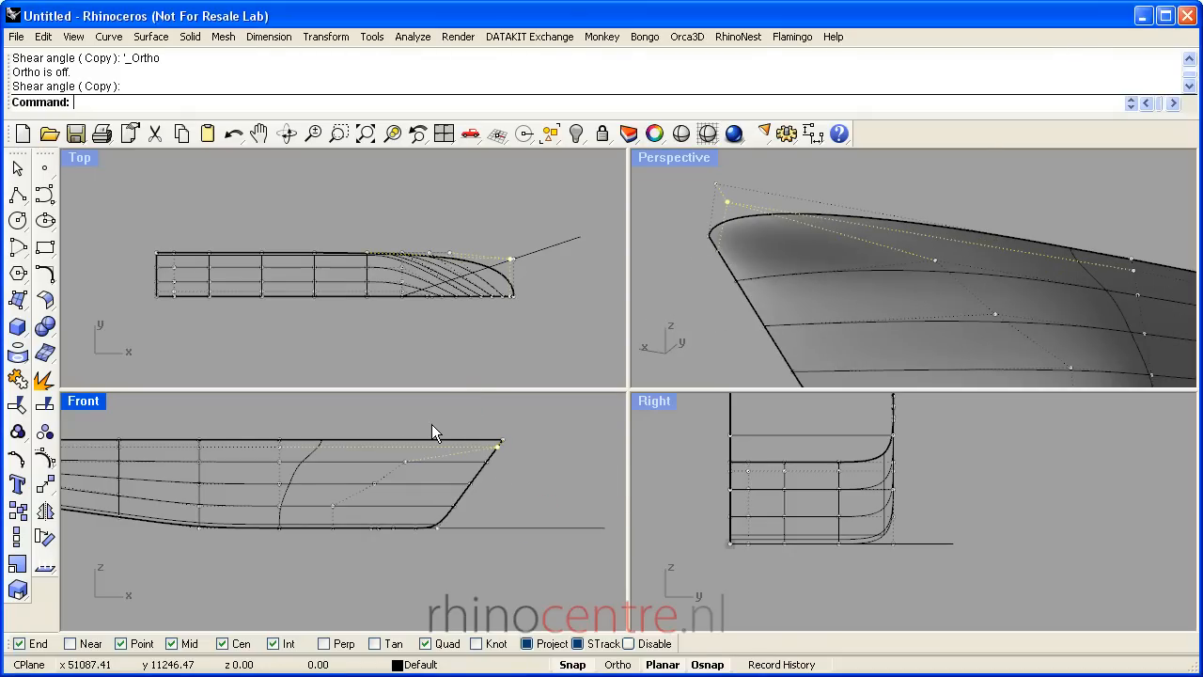
key("Up")
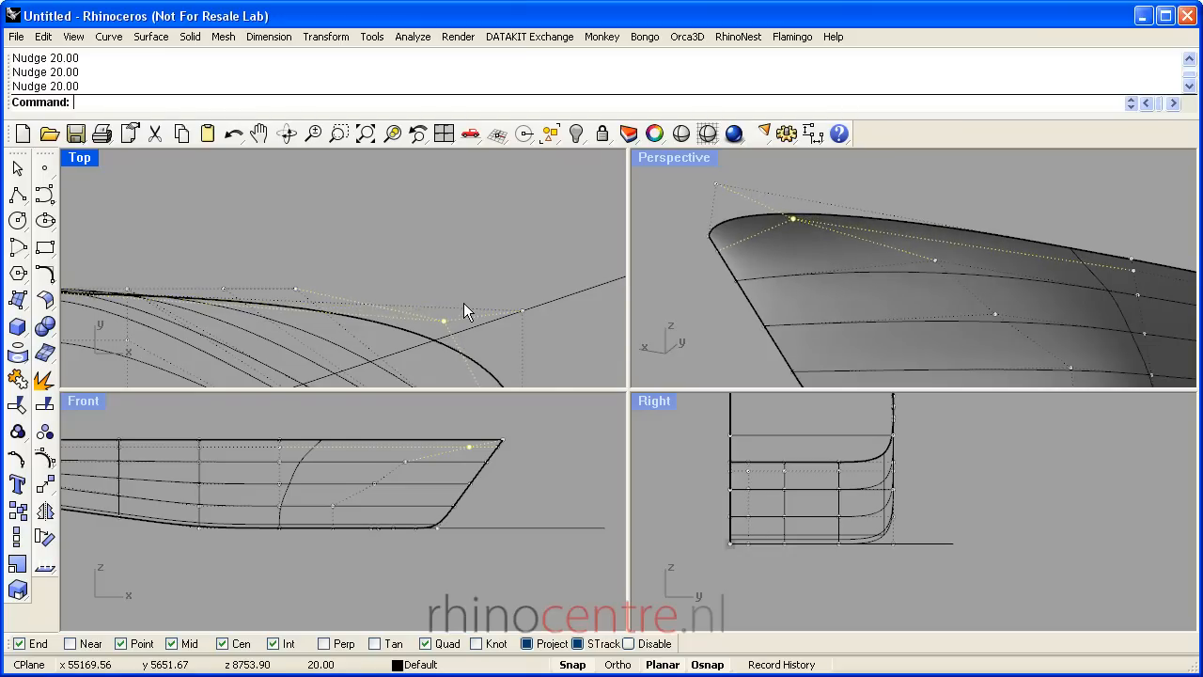
- Orbit Perspective beneath the bow and window-select the forefoot control points
left_click(455, 274)
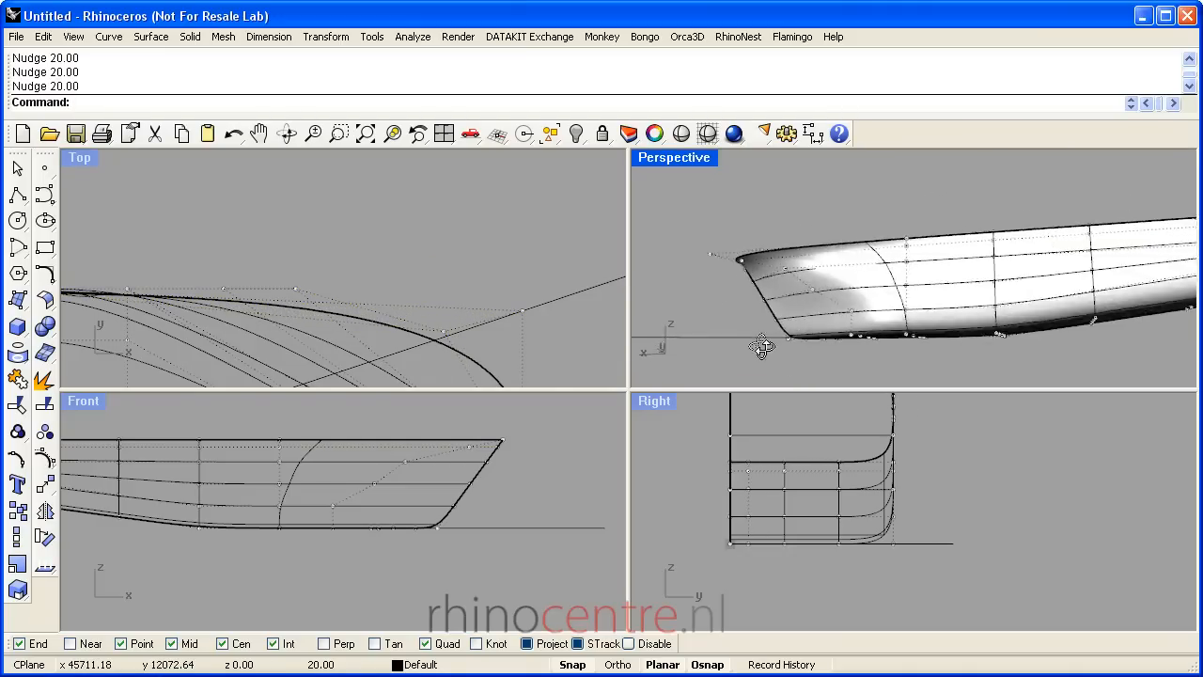
left_click_drag(761, 346, 920, 304)
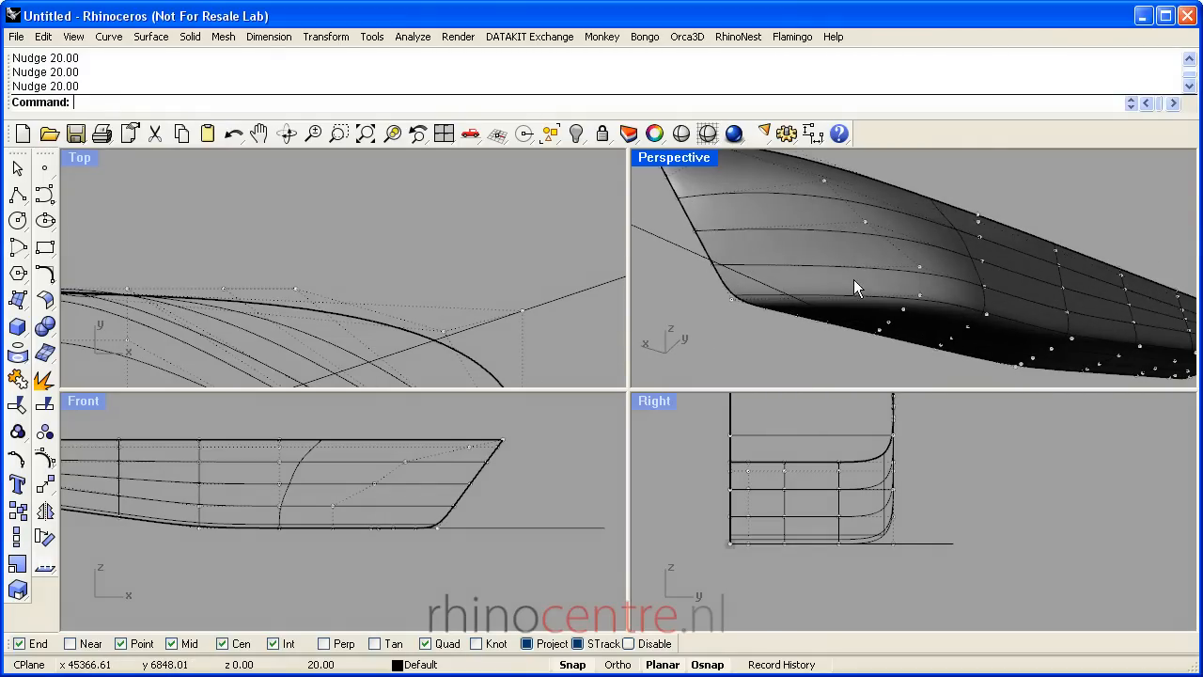
left_click(875, 273)
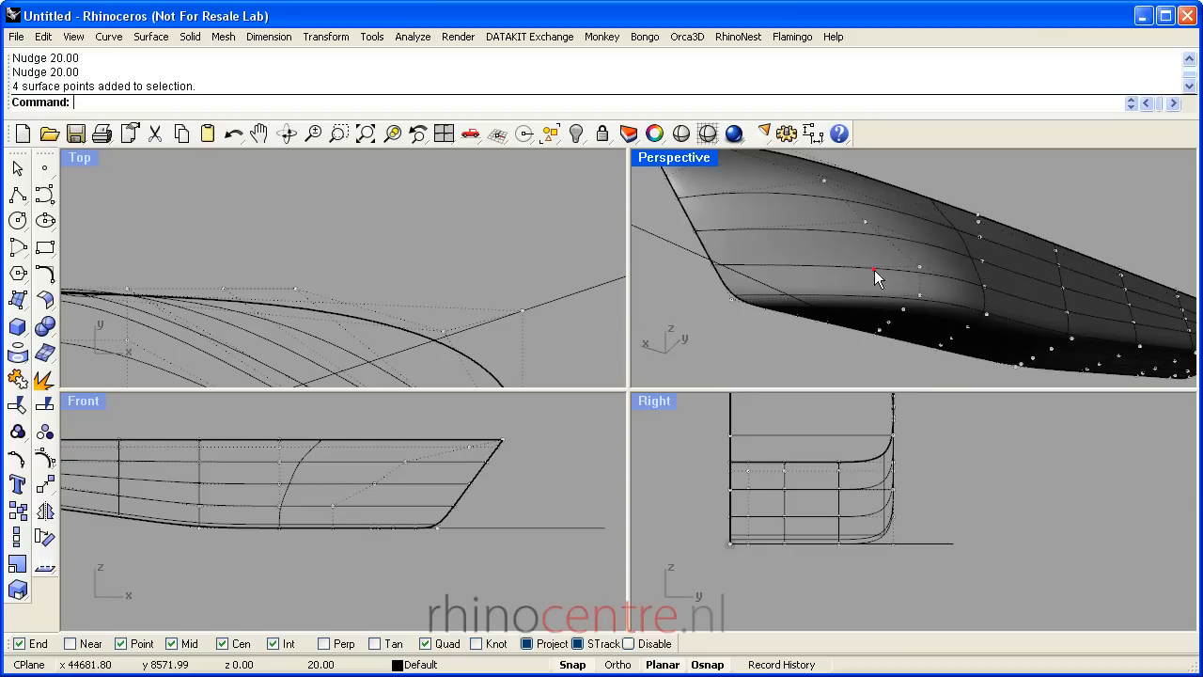
left_click_drag(875, 271, 936, 367)
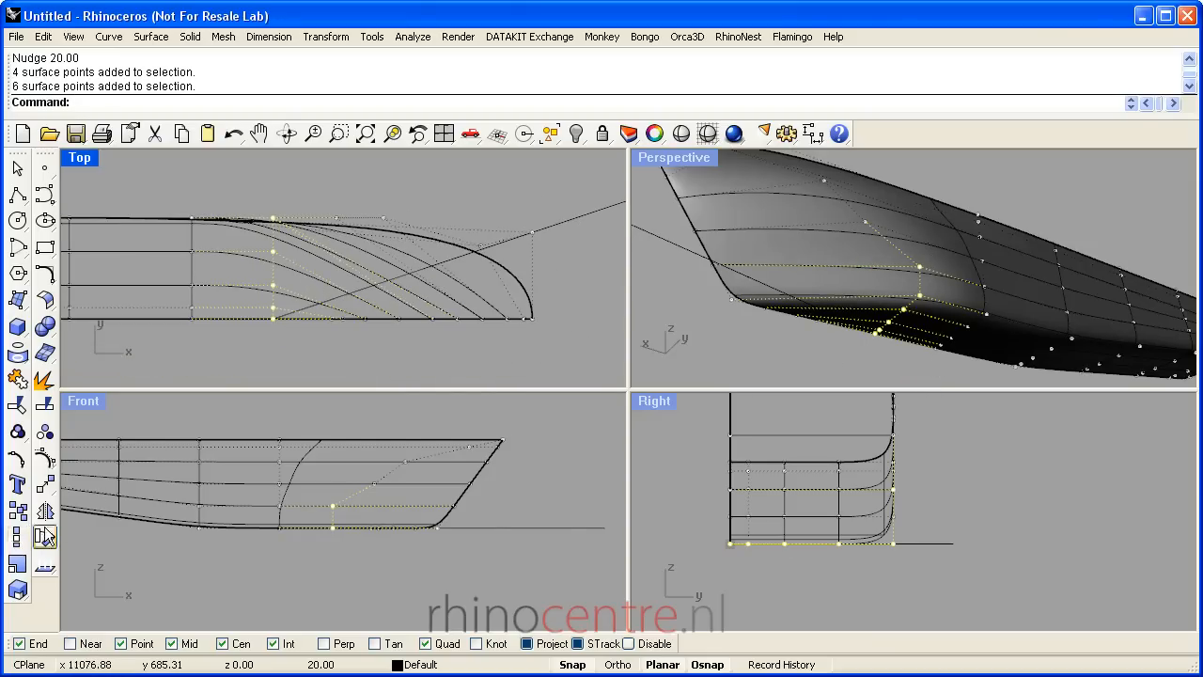
- Scale the forefoot points 1-D so the keel sweeps into the stem, then zoom extents all views
left_click(327, 37)
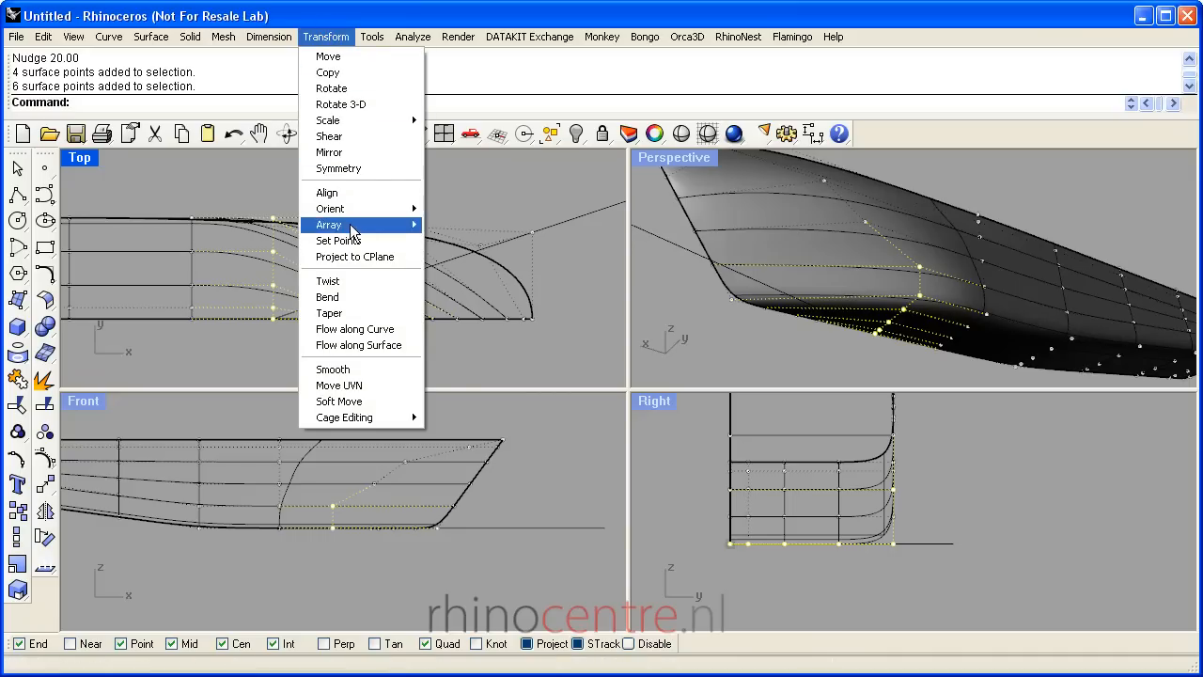
mouse_move(328, 120)
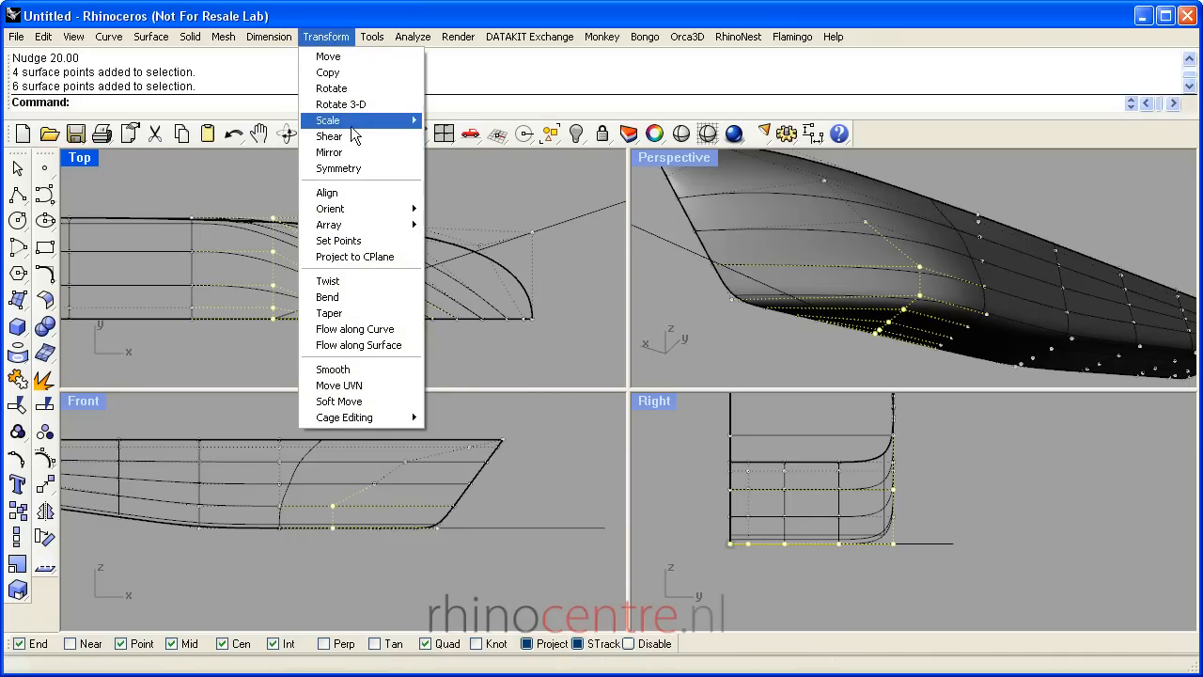
left_click(338, 121)
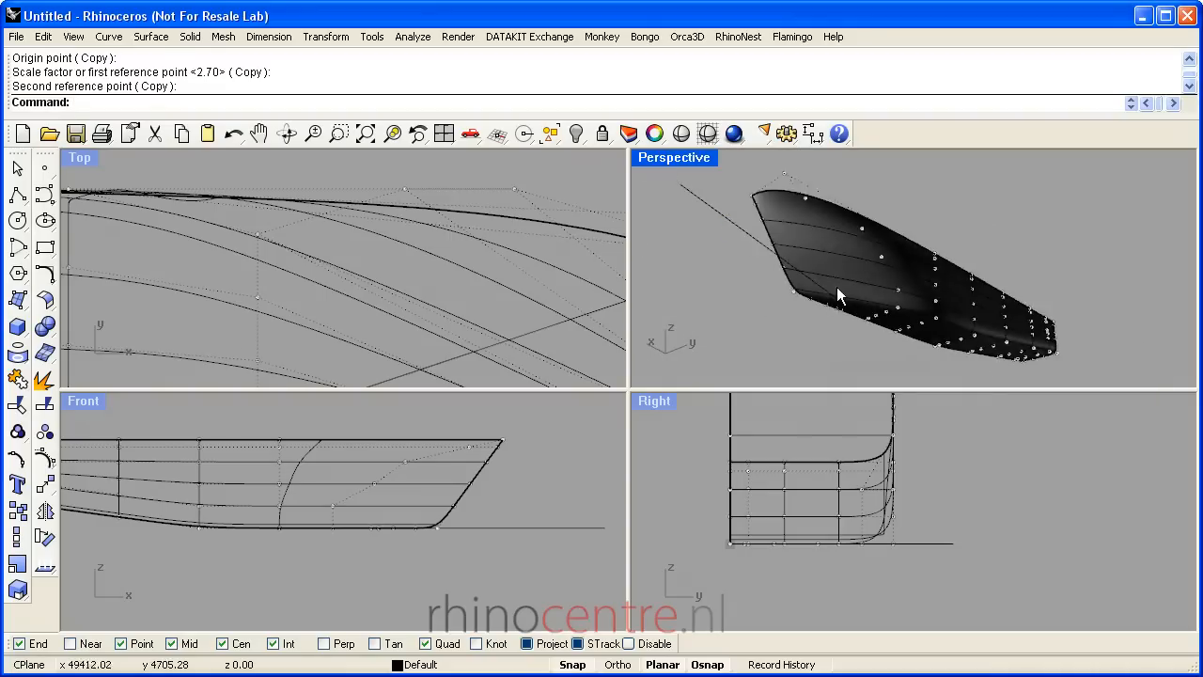
left_click_drag(837, 297, 823, 218)
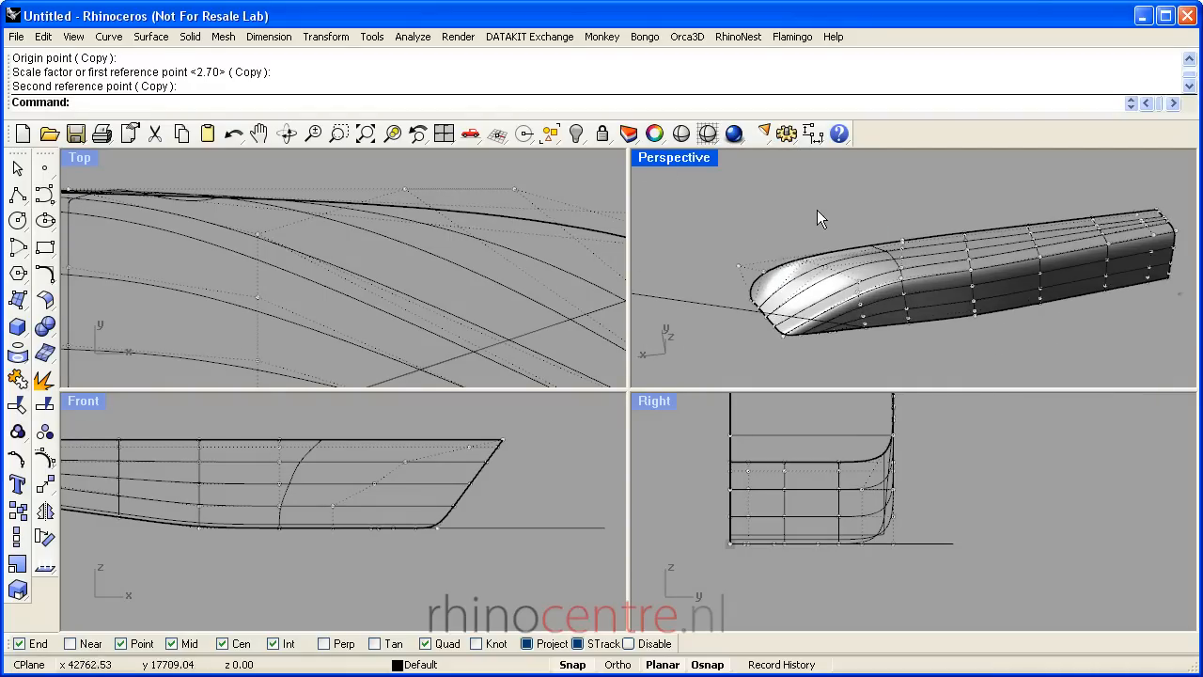
left_click(364, 132)
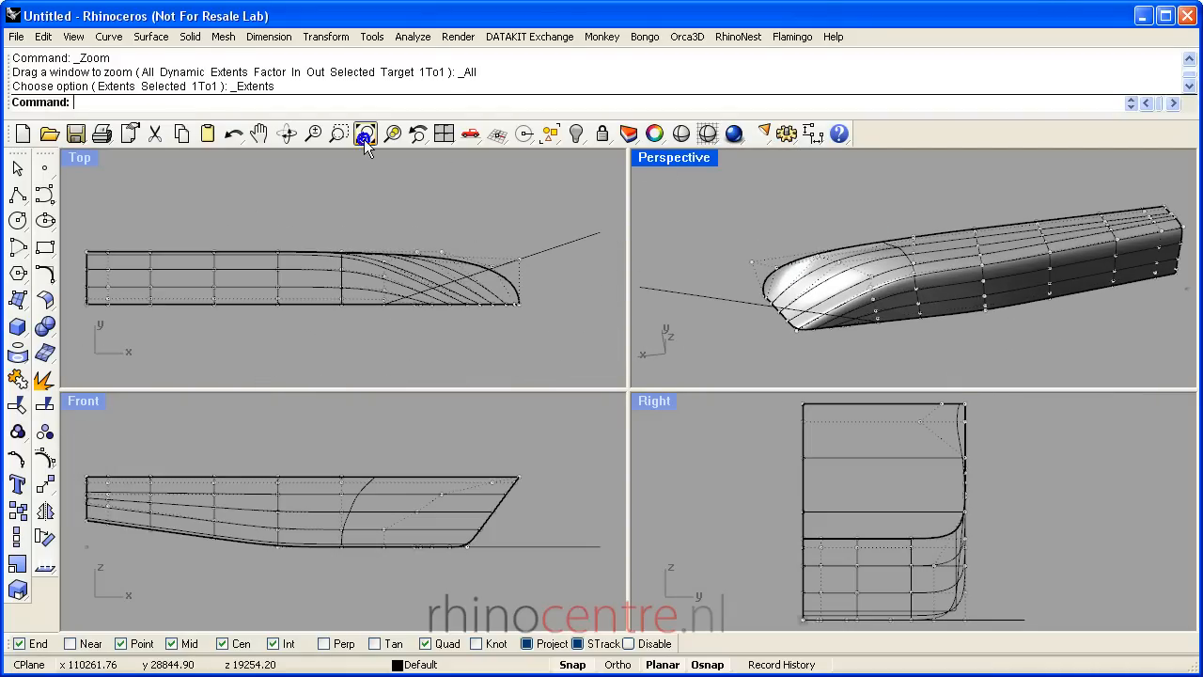